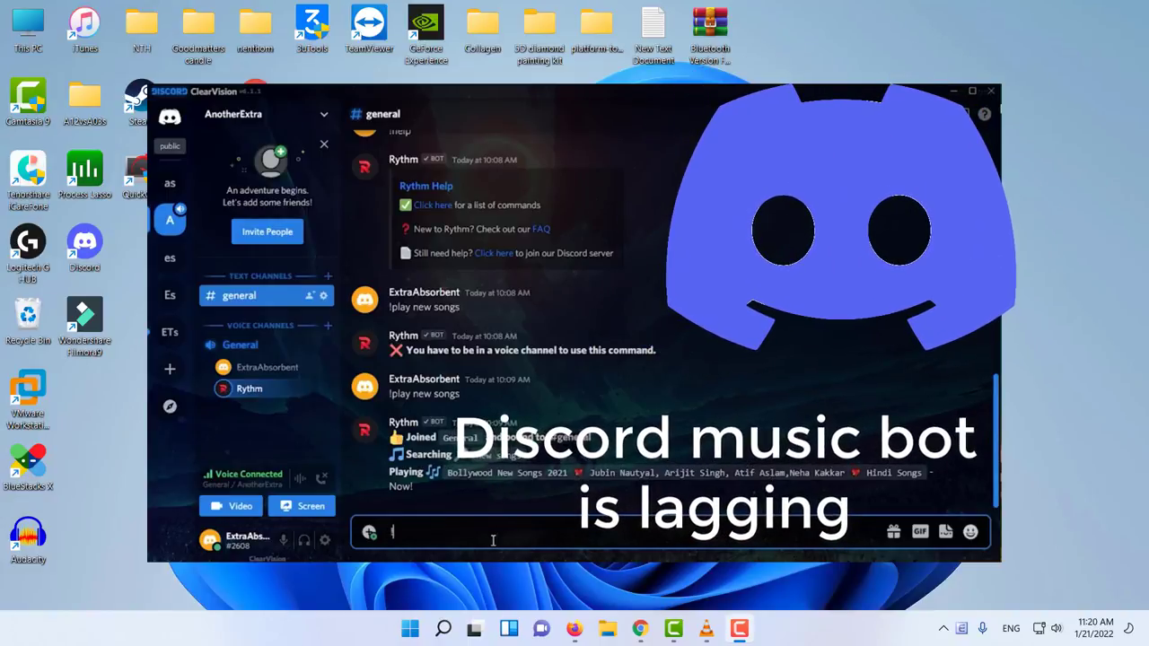
Ask the music bot to play new English songs with !play in #general.
type("!play")
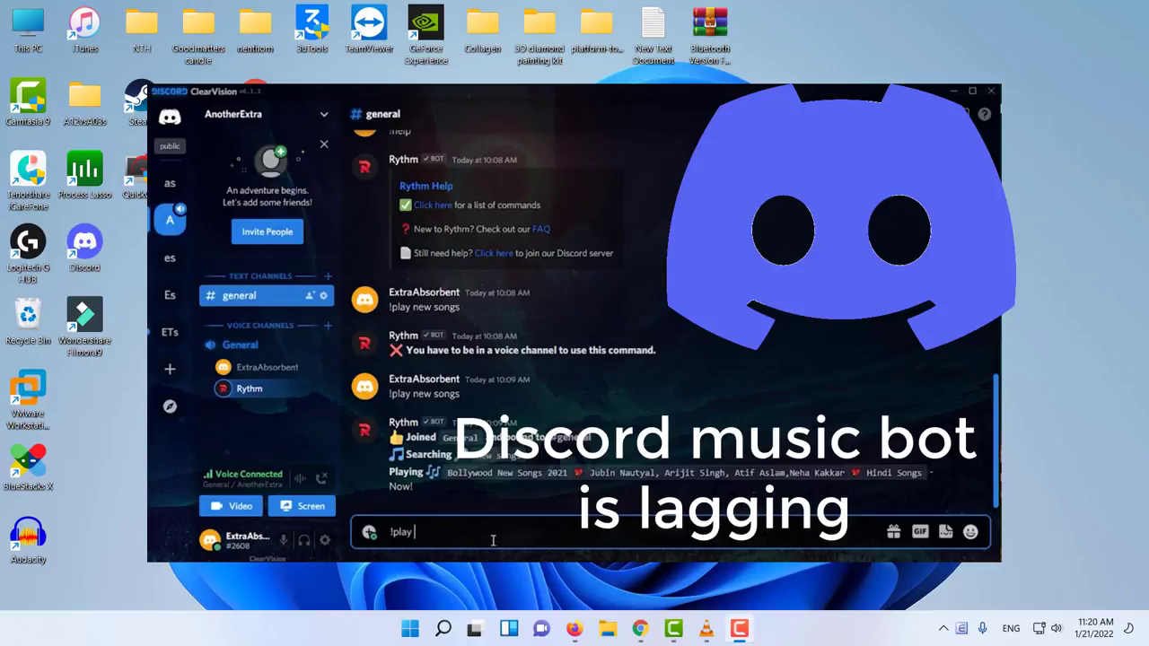
type("new english songs")
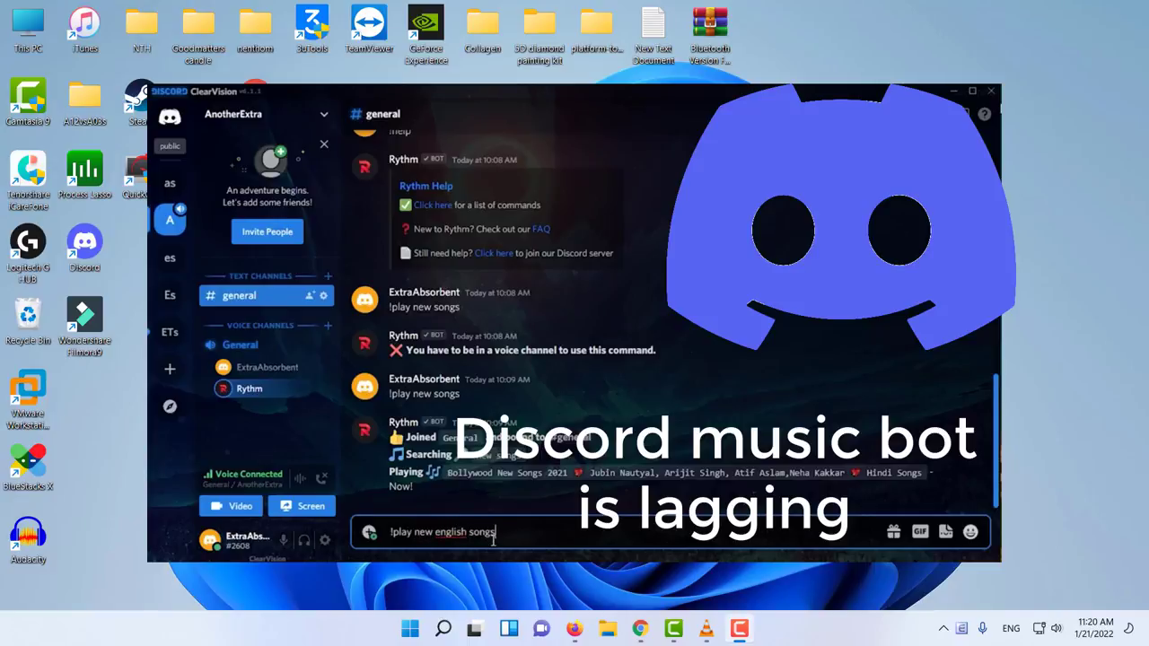
key("enter")
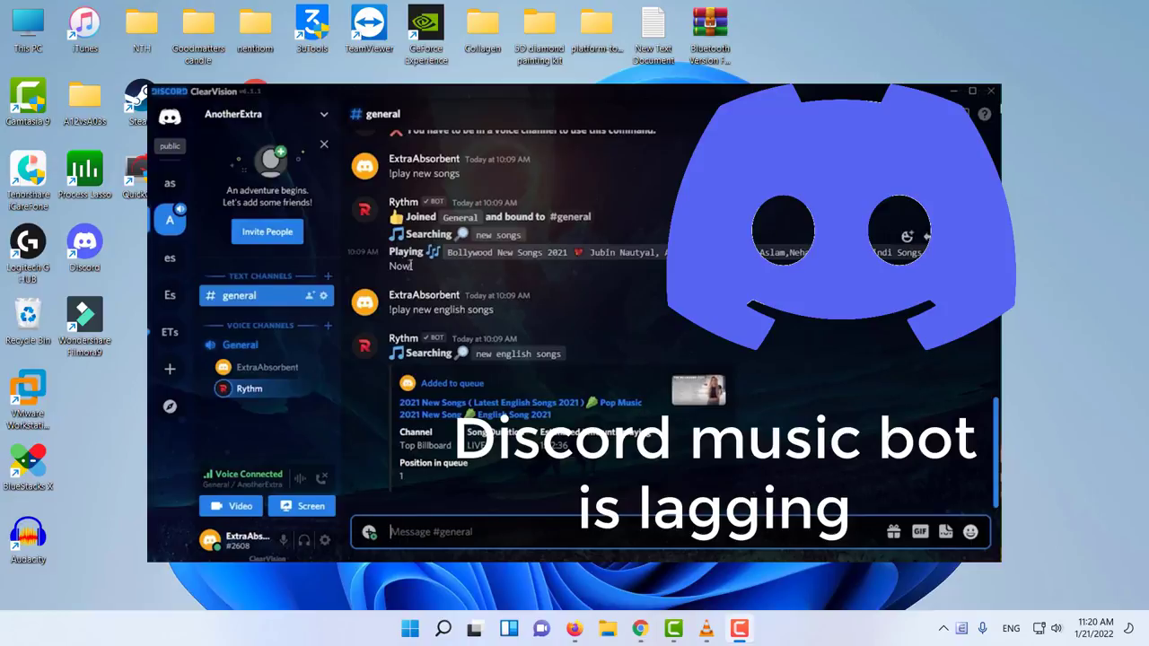
mouse_move(388, 318)
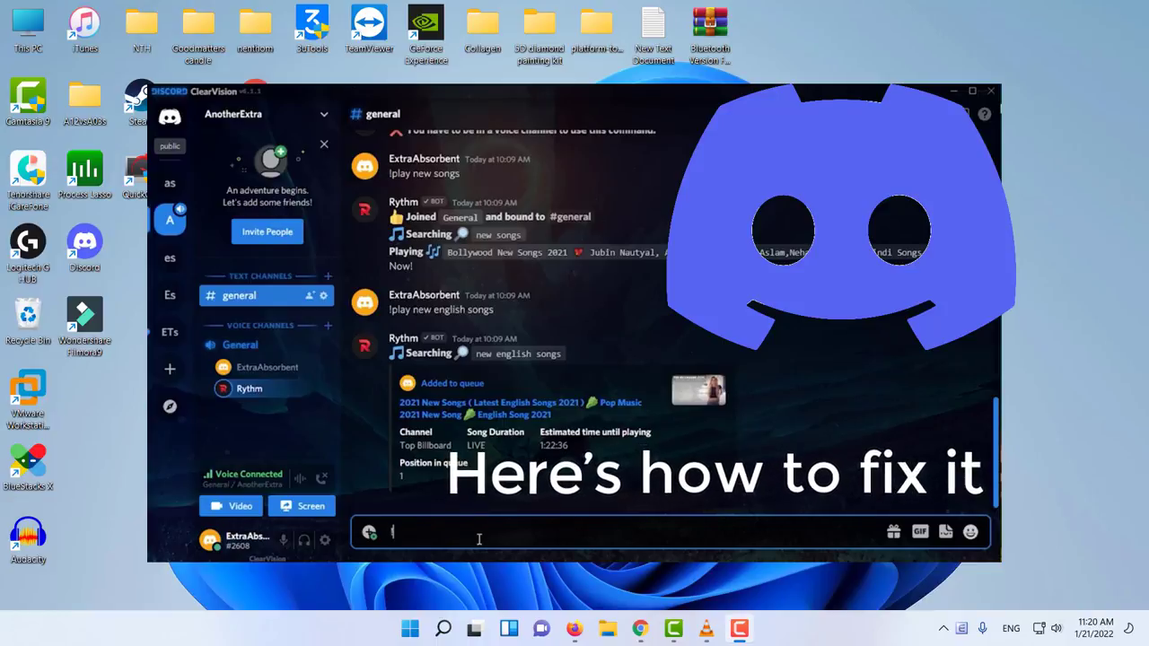
Send !stop so the music bot pauses playback.
type("!stop")
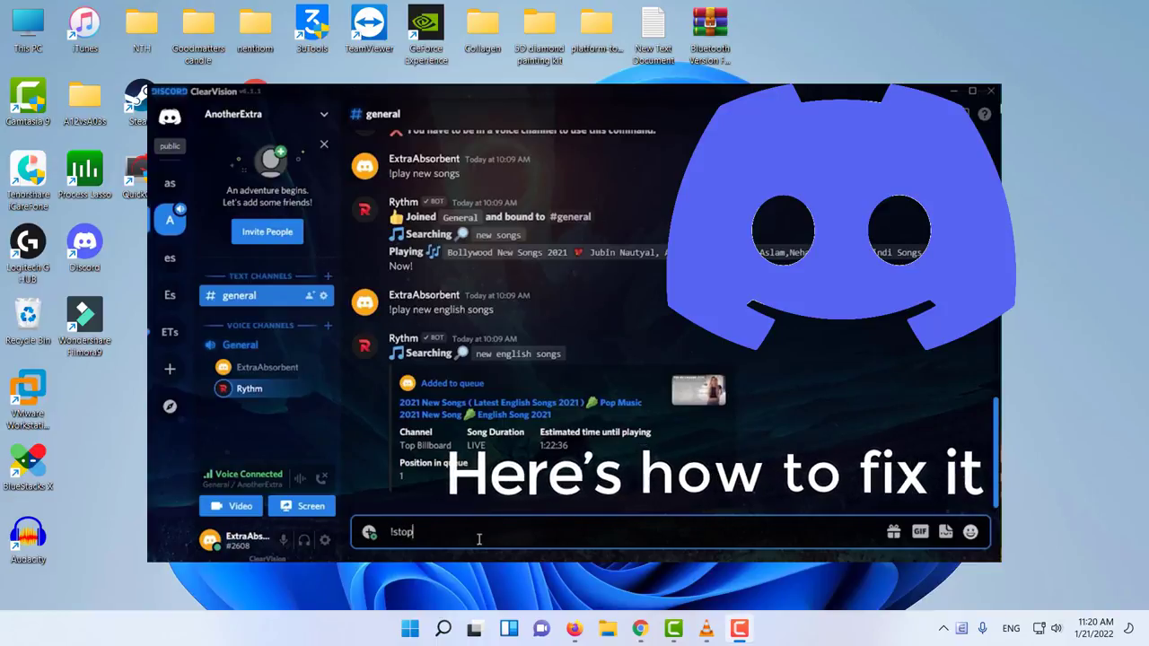
key("Enter")
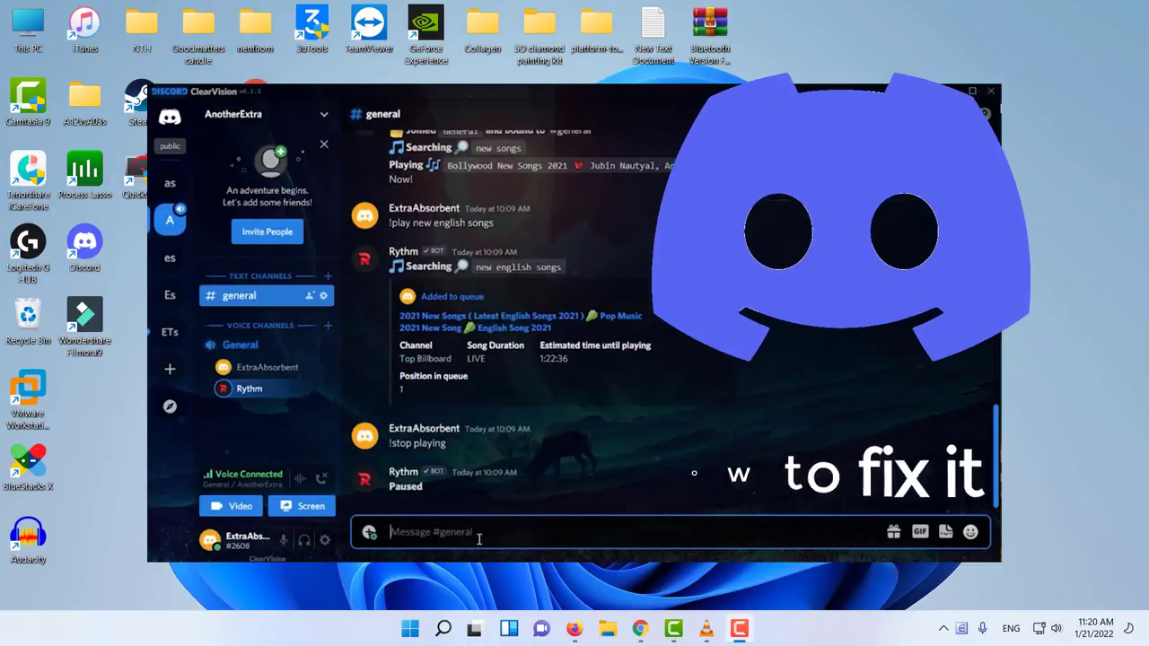
left_click(991, 91)
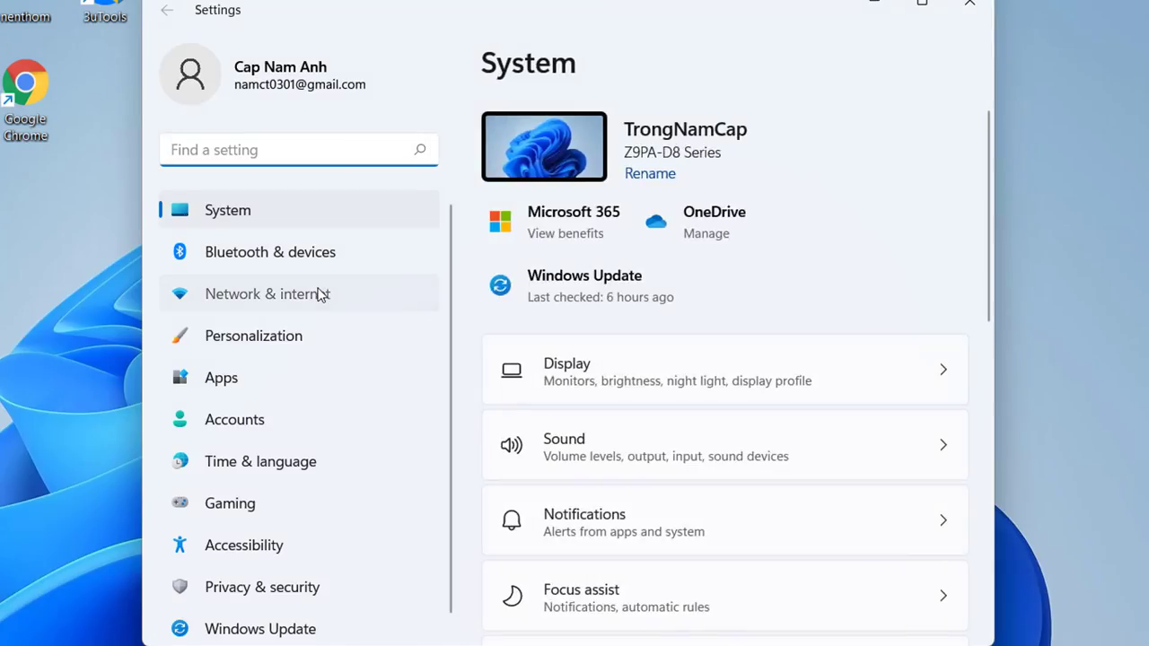
Check the Network & internet connection page in Windows Settings.
left_click(268, 294)
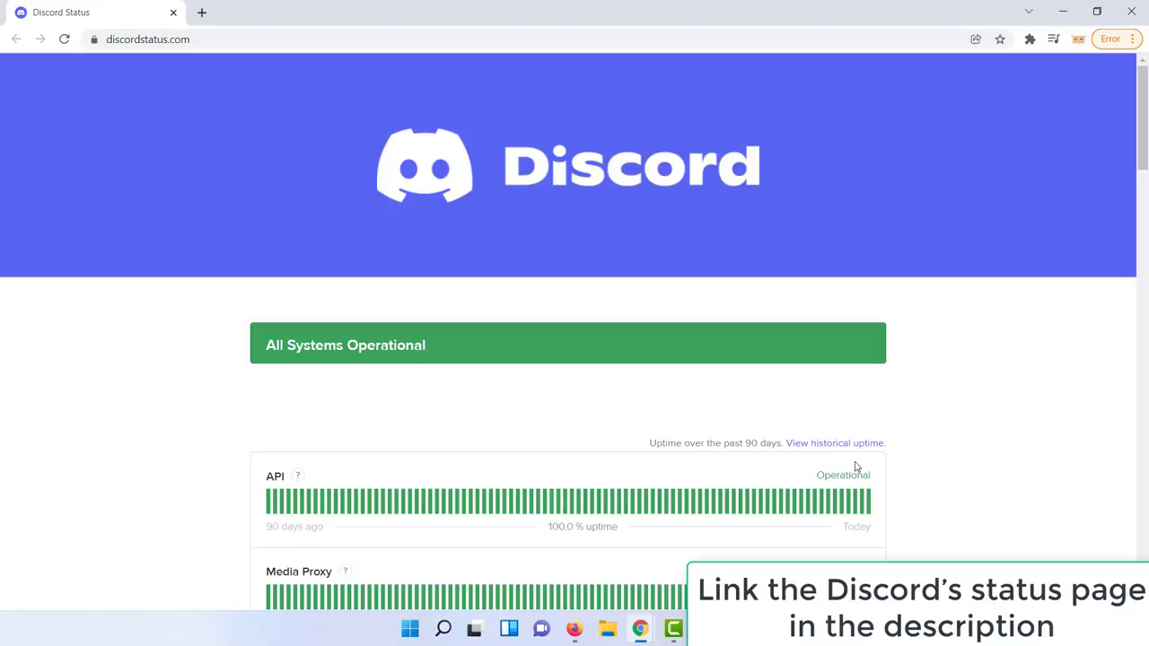
Scroll the Discord status page through component status, metrics and past incidents.
scroll("down", 3)
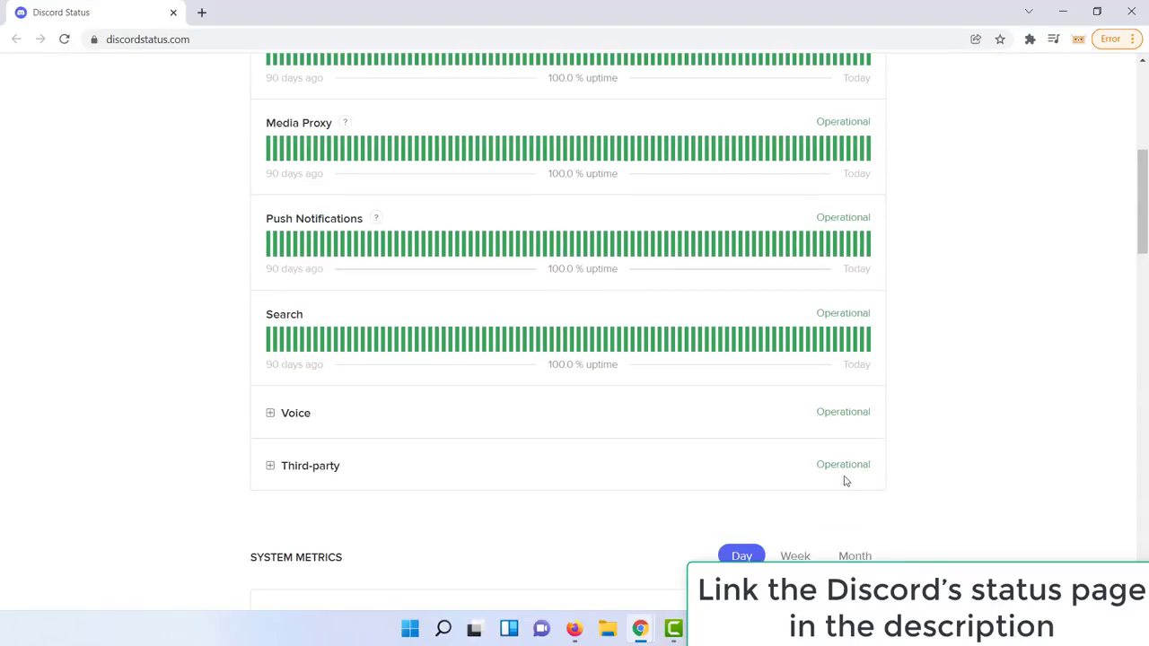
scroll("down", 3)
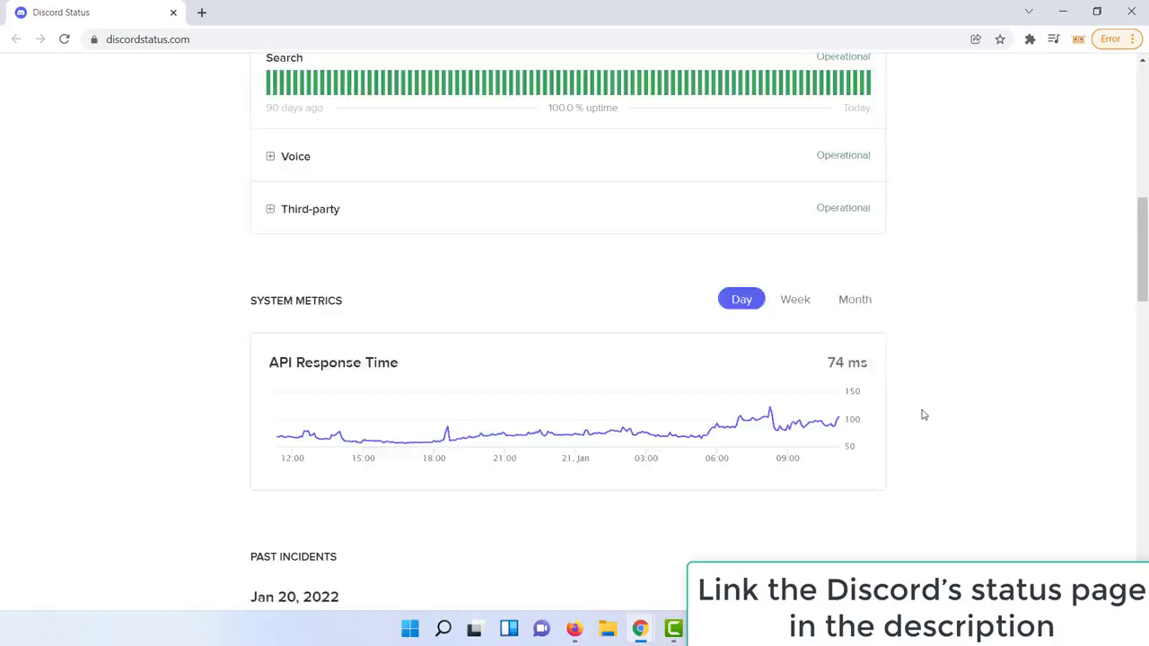
scroll("down", 3)
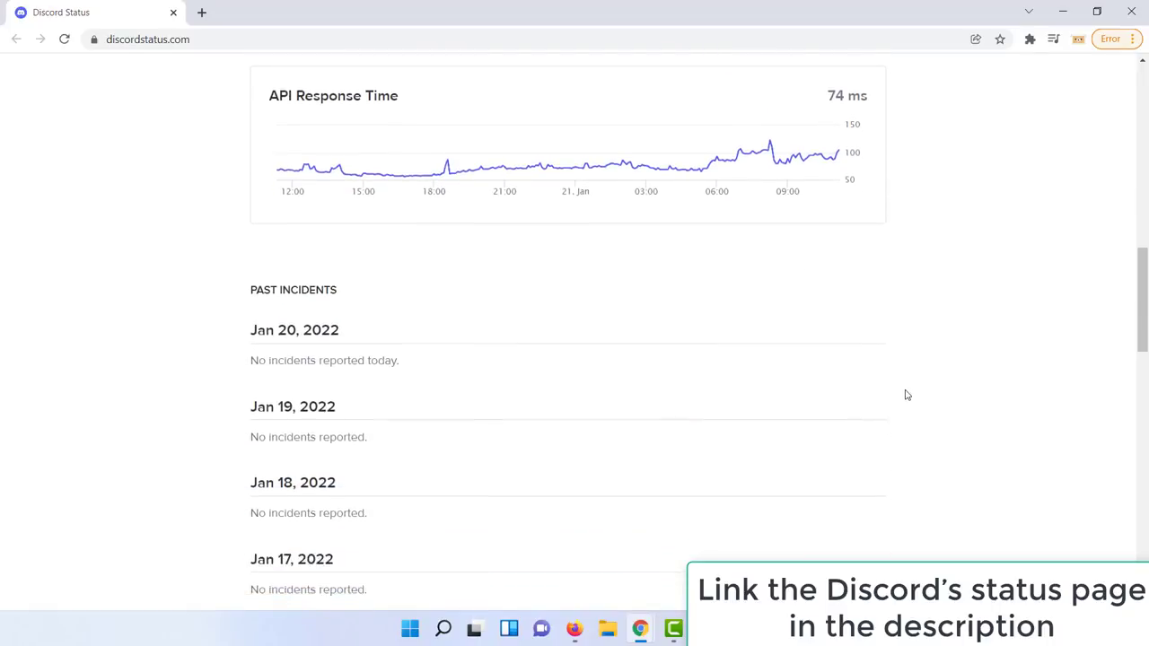
scroll("down", 3)
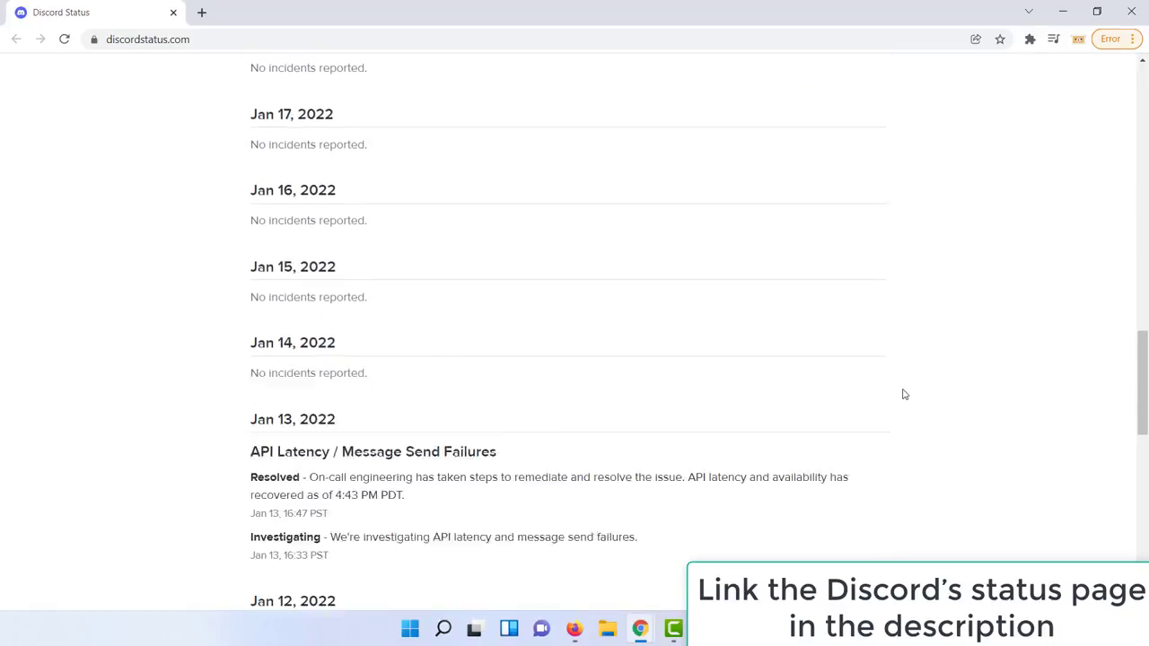
scroll("up", 3)
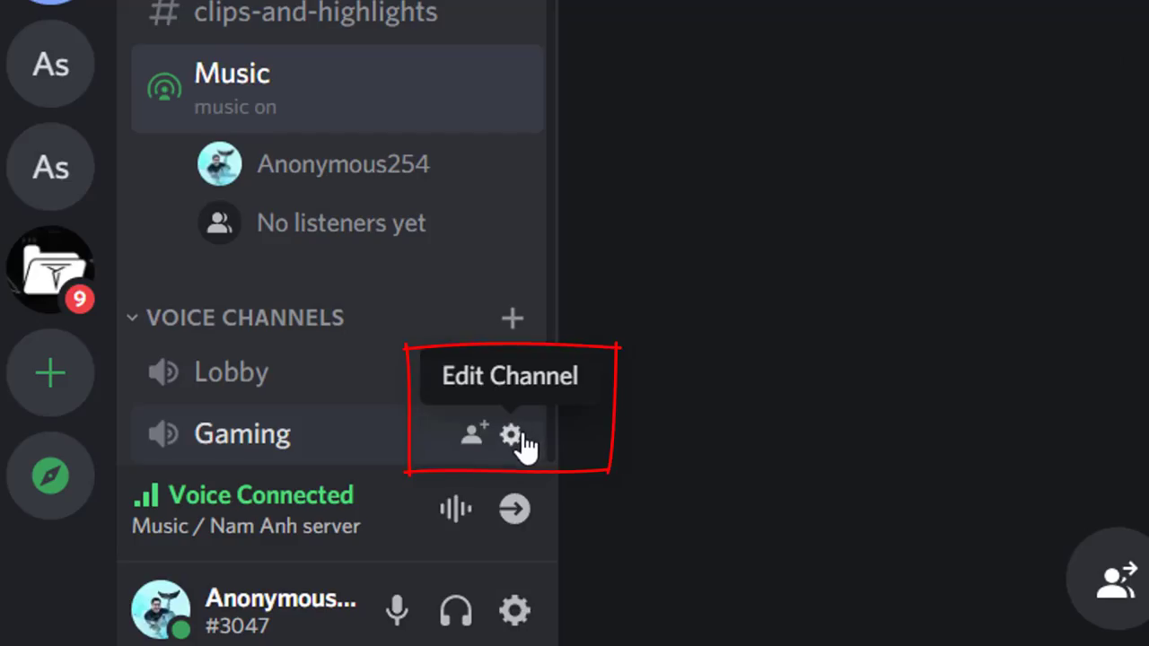
Set the Gaming voice channel's Region Override to US Central and save.
left_click(511, 436)
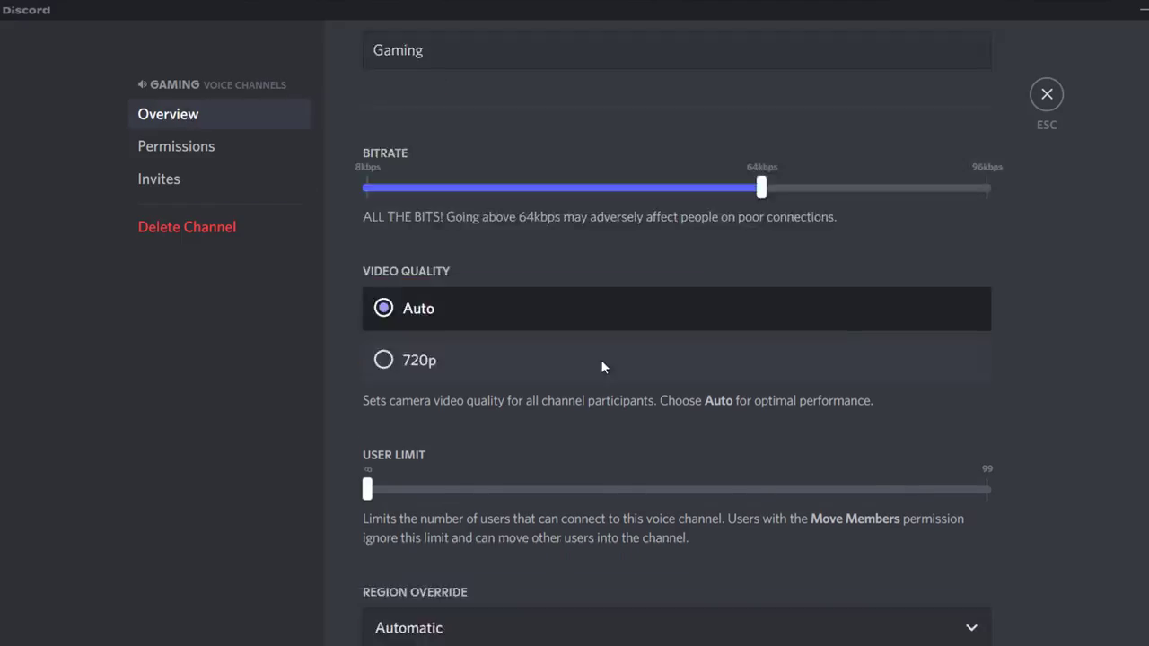
left_click(676, 627)
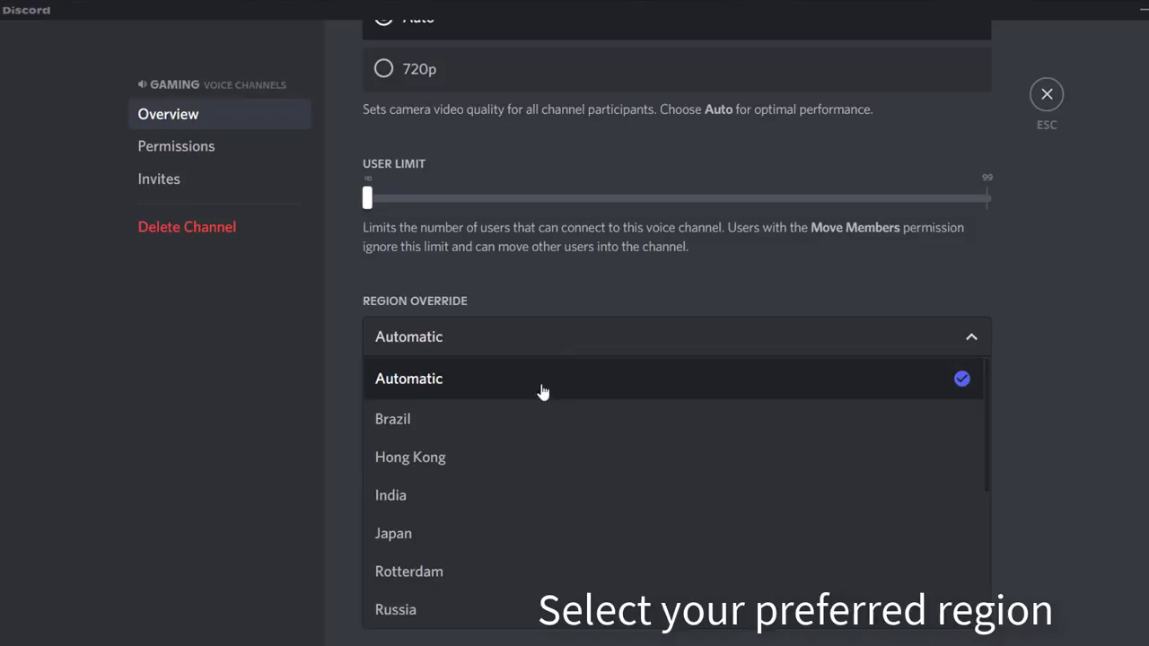
scroll("down", 3)
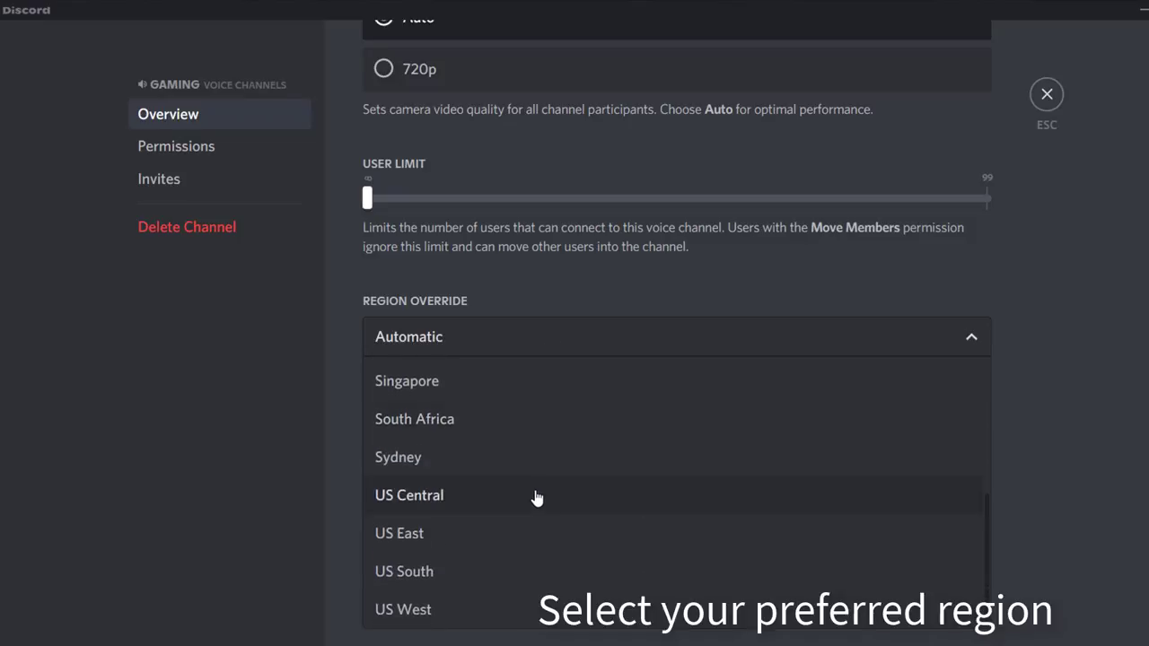
left_click(408, 496)
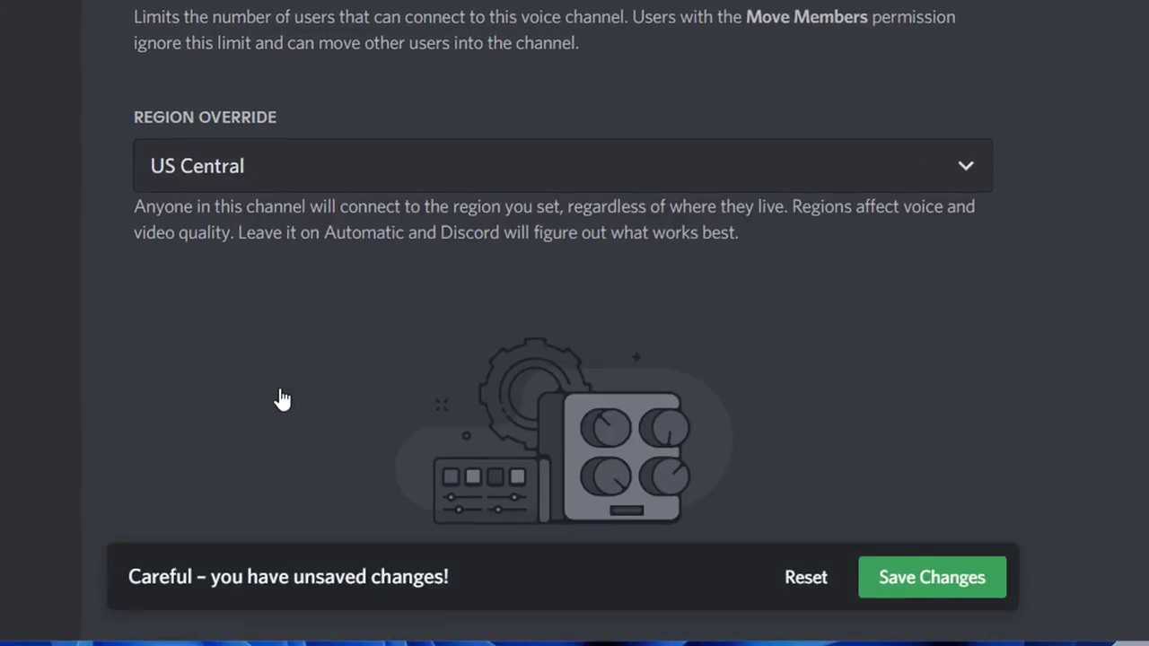
left_click(932, 578)
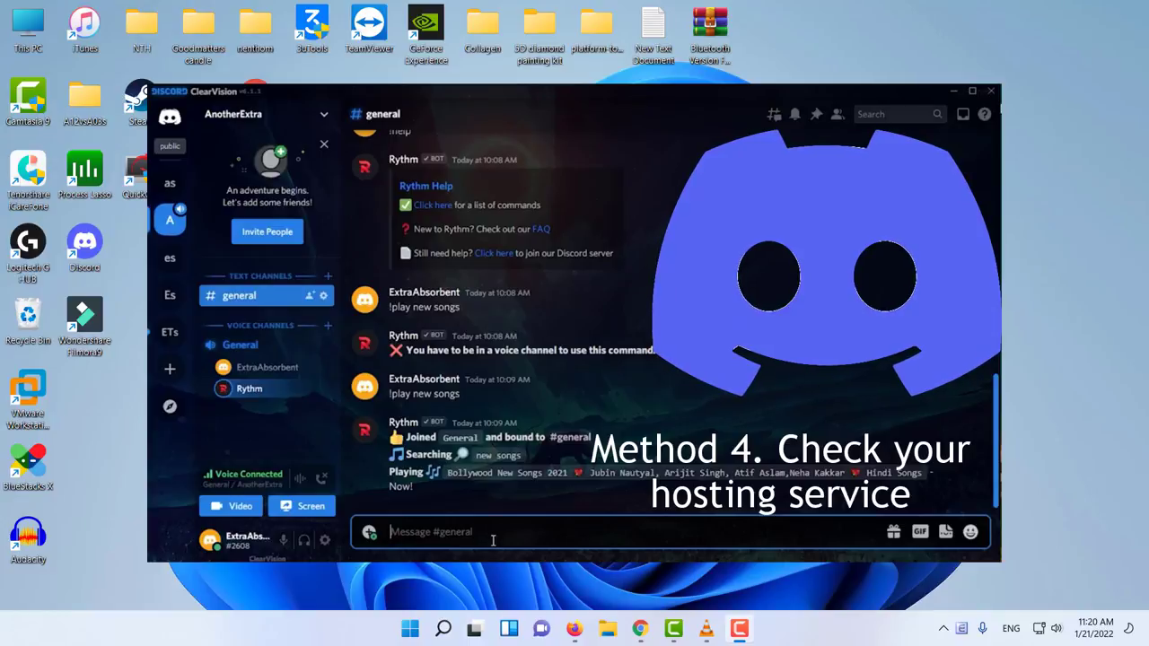
Request new English songs from the music bot again with !play.
type("!play new english s")
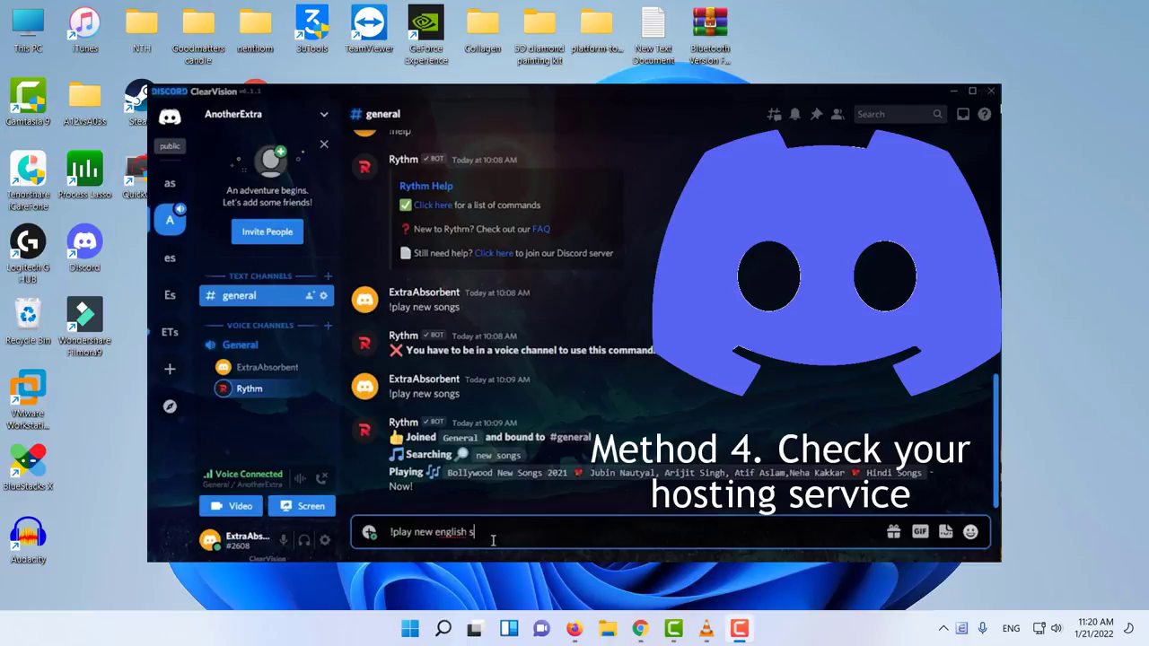
key("Enter")
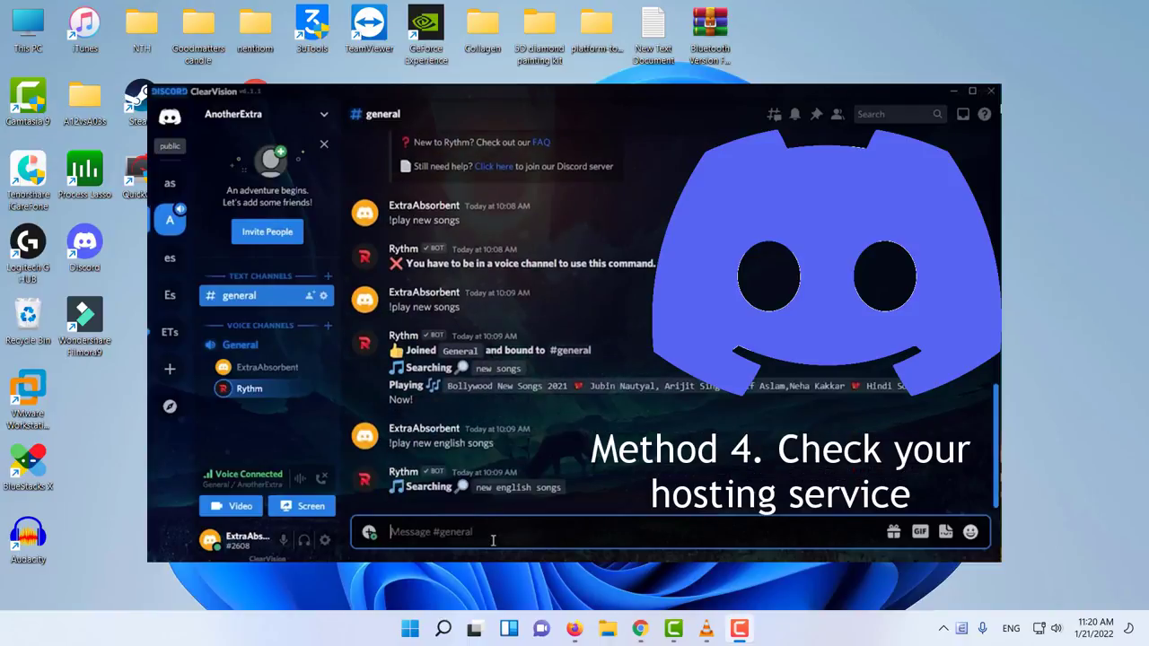